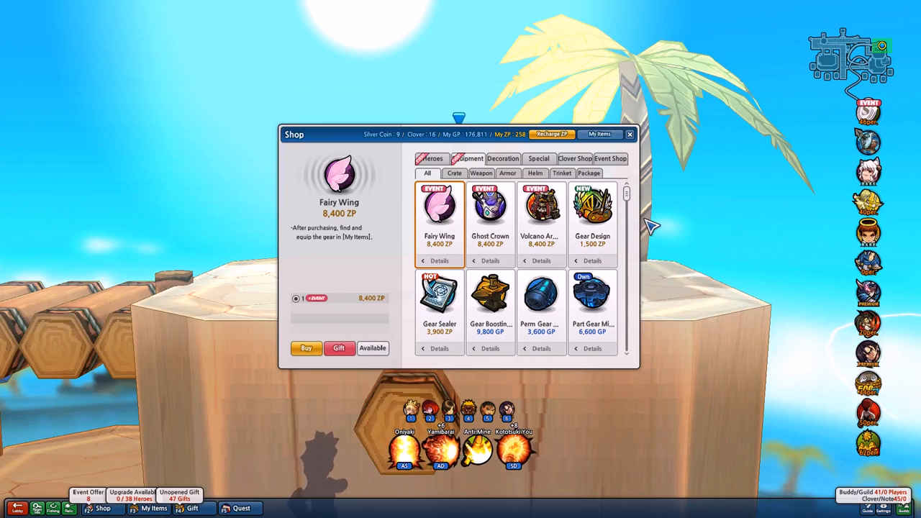
pyautogui.moveTo(636, 223)
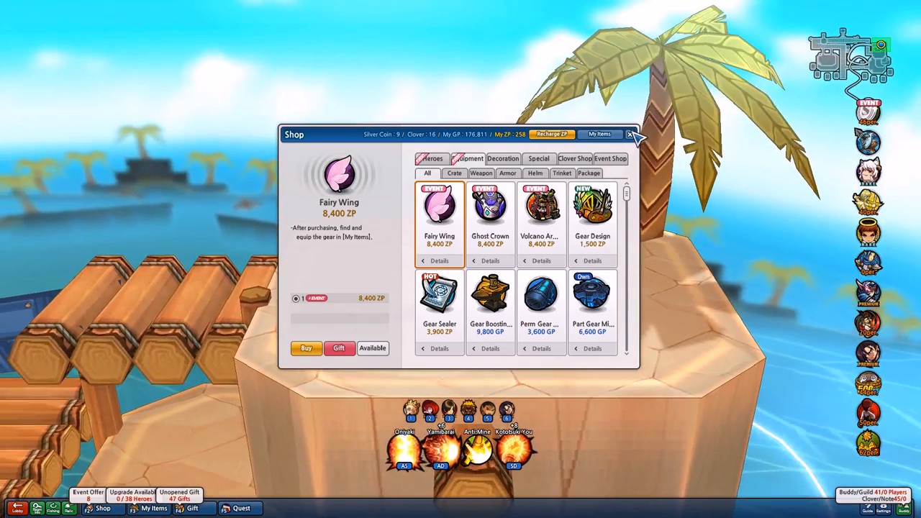
# - Close the Lost Saga equipment shop window to get back to the island lobby
pyautogui.click(641, 135)
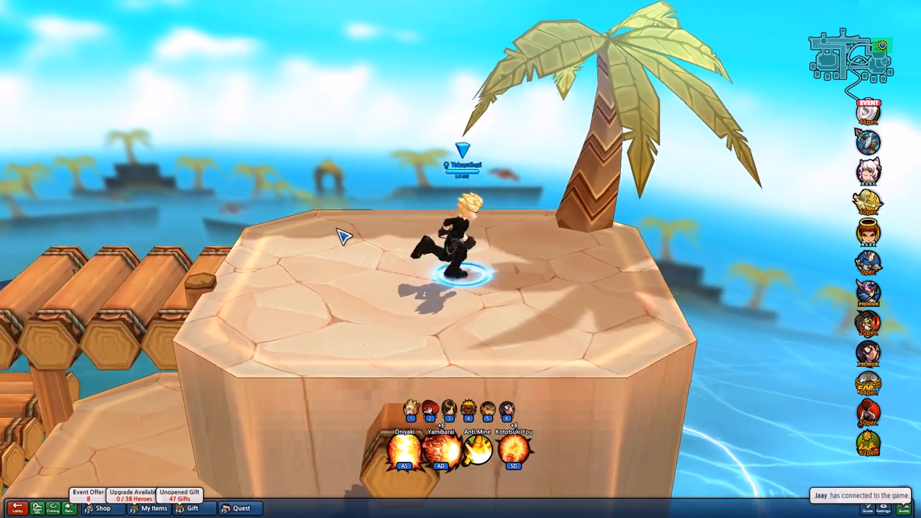
# - In My Items, equip the pink vest armour and green helmet on the hero
pyautogui.click(152, 510)
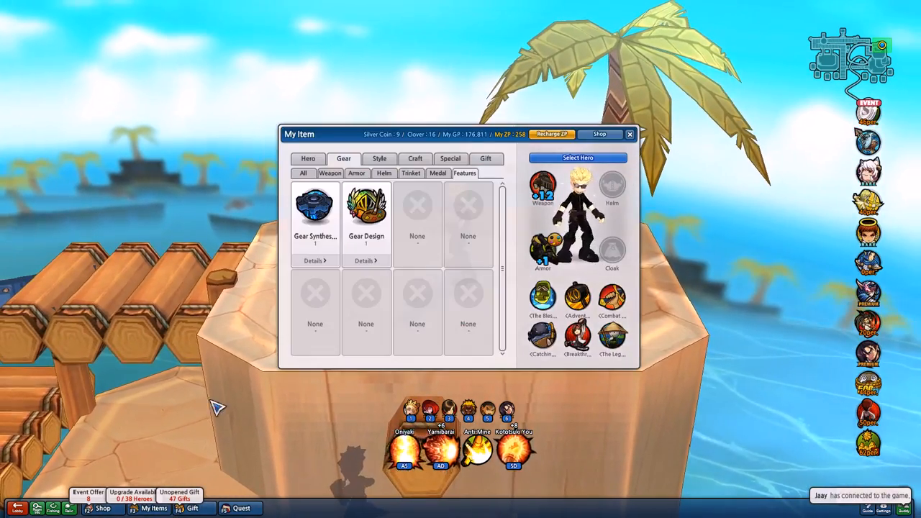
pyautogui.click(384, 172)
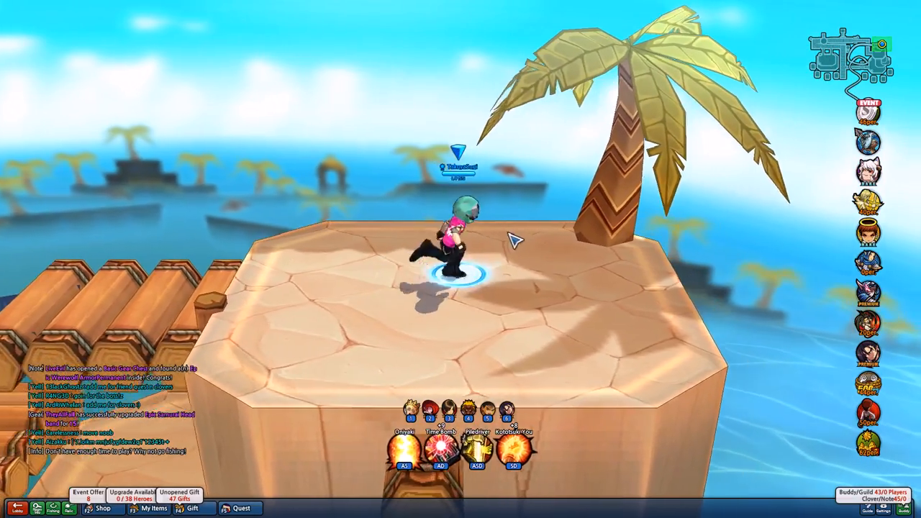
# - Browse the Helm, Style, All and Armor tabs of My Items, then close it
pyautogui.click(147, 507)
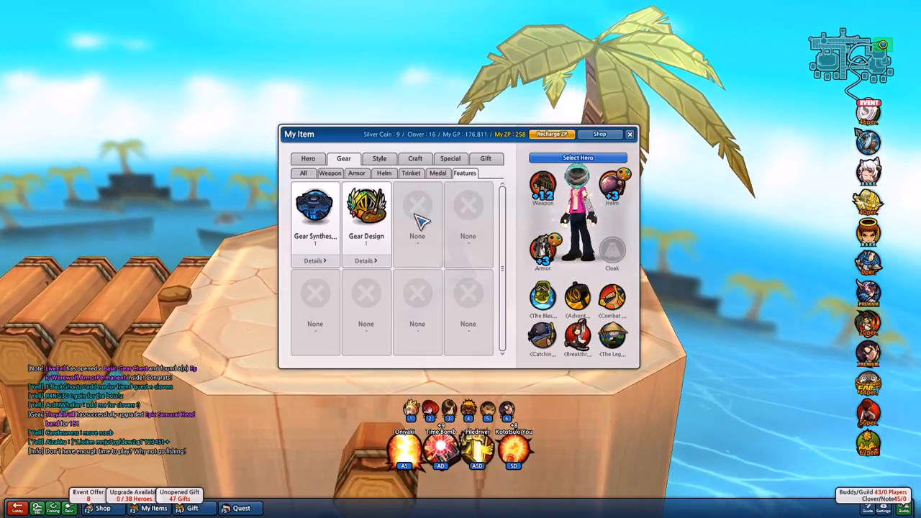
pyautogui.click(384, 172)
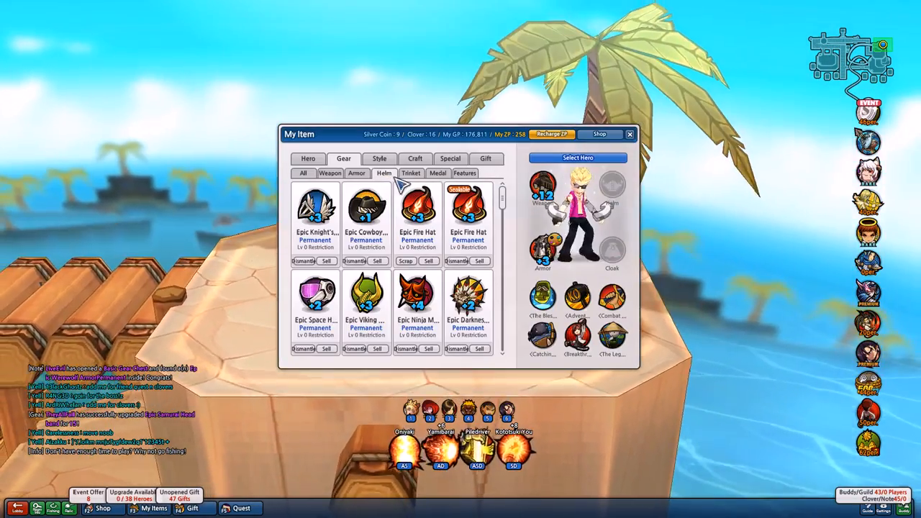
pyautogui.click(379, 159)
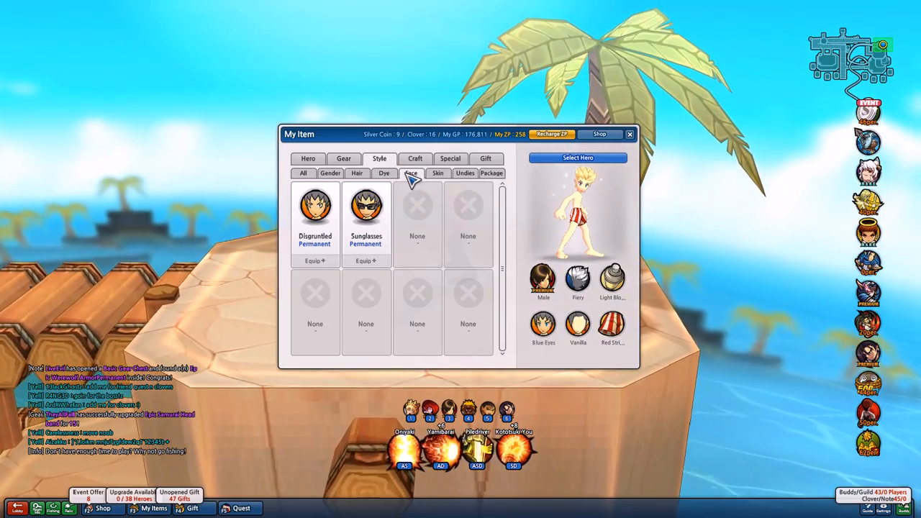
pyautogui.click(343, 159)
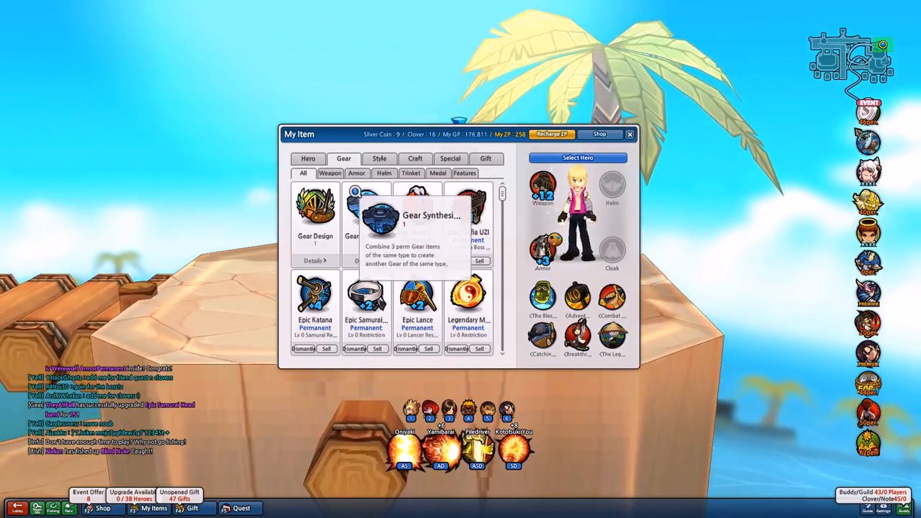
pyautogui.click(357, 173)
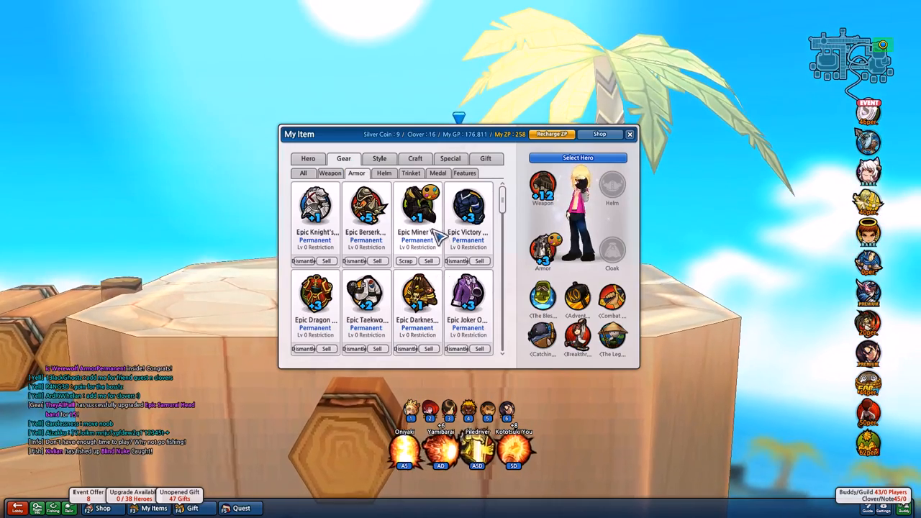
pyautogui.scroll(-3)
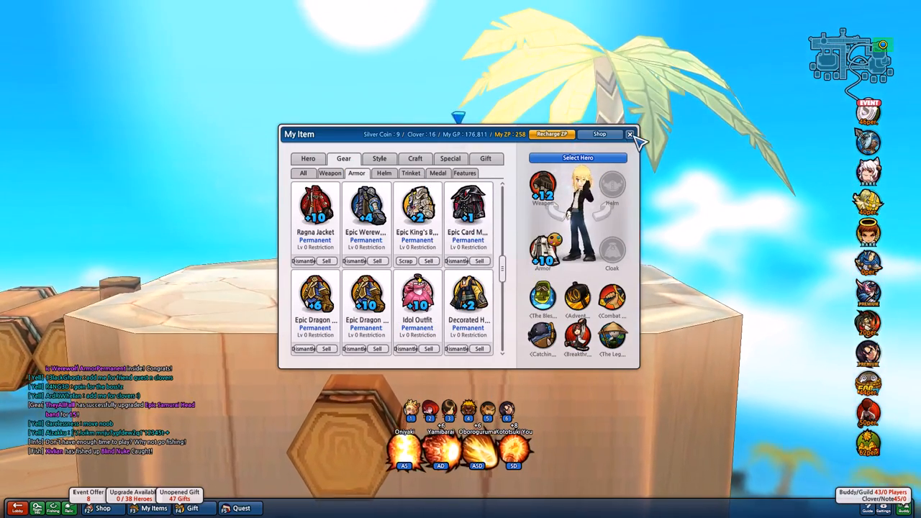
pyautogui.click(631, 133)
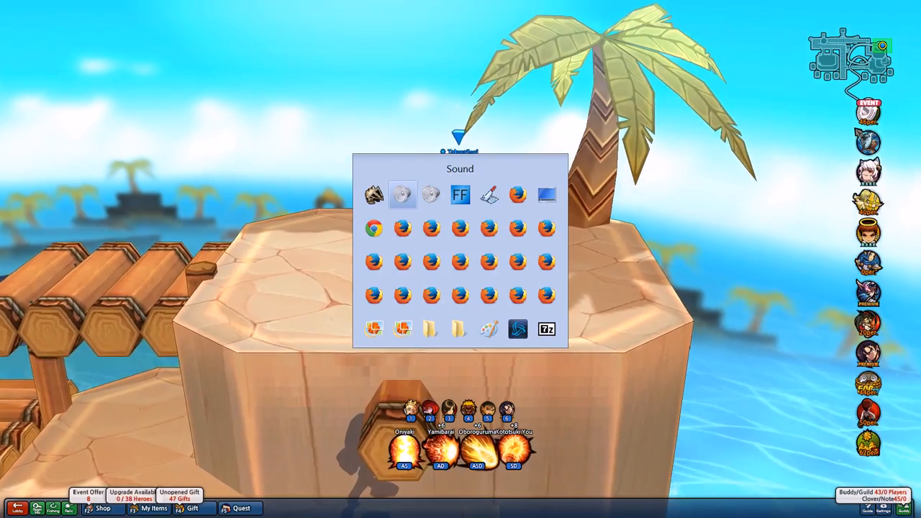
# - Bring up Chrome on getpaint.net and open the pyrochild plugins forum topic
pyautogui.click(401, 194)
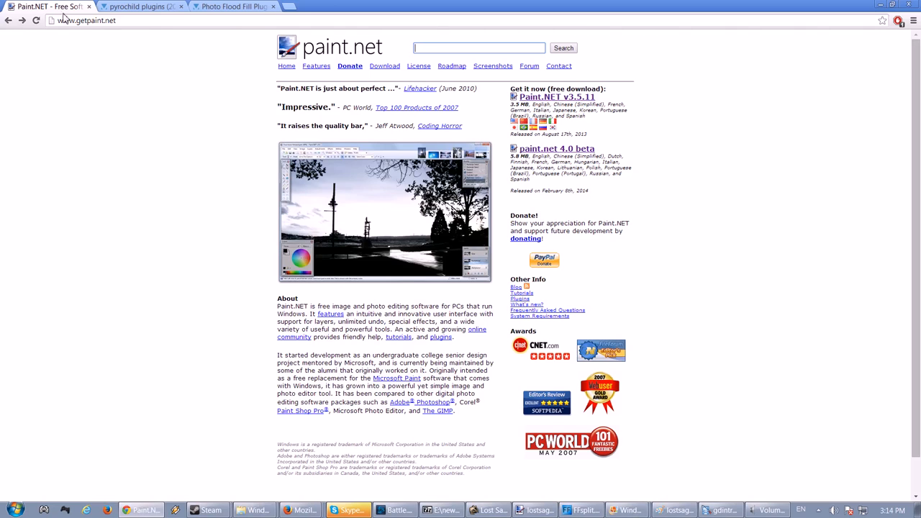
pyautogui.moveTo(337, 87)
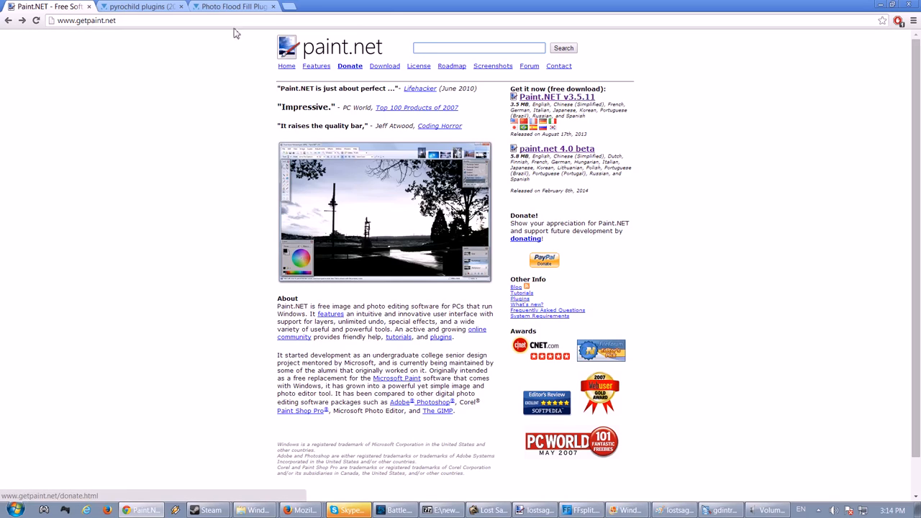
pyautogui.click(144, 8)
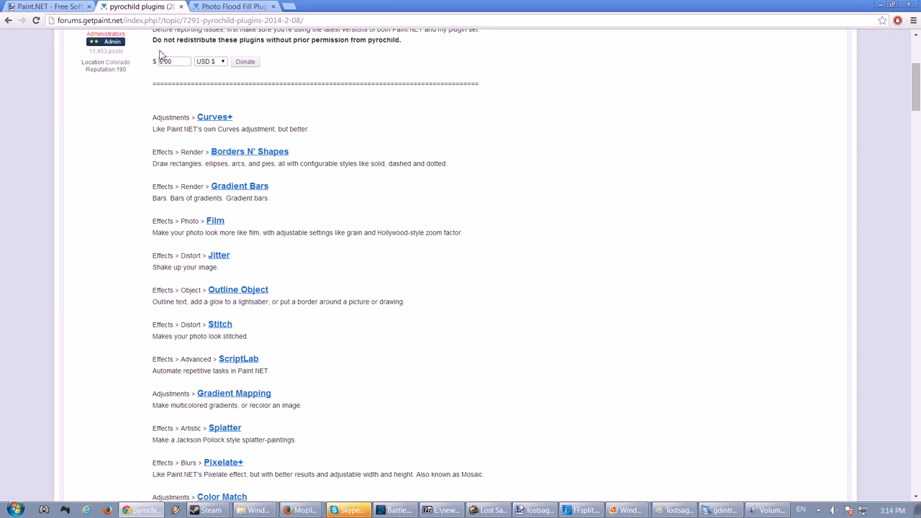
# - Read the Photo Flood Fill Plug-In forum post, then switch to Paint.NET
pyautogui.write('6.00')
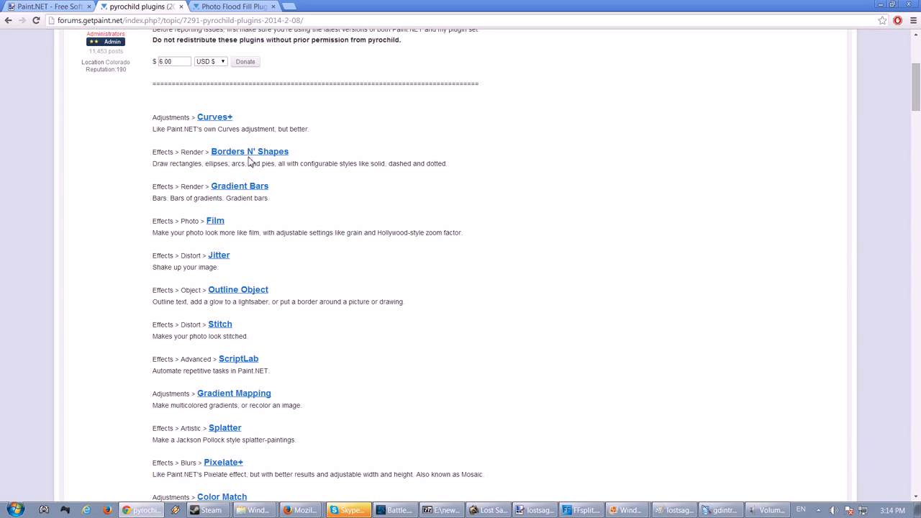
pyautogui.moveTo(302, 175)
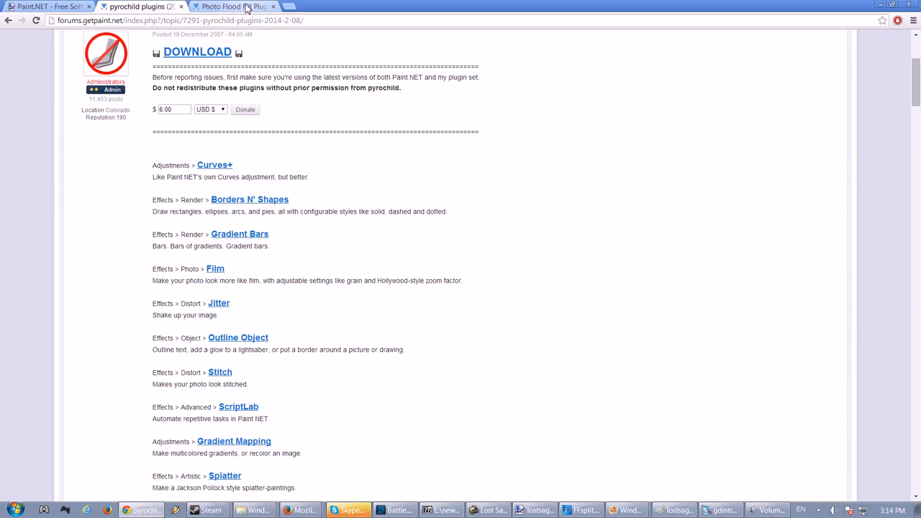
pyautogui.click(234, 6)
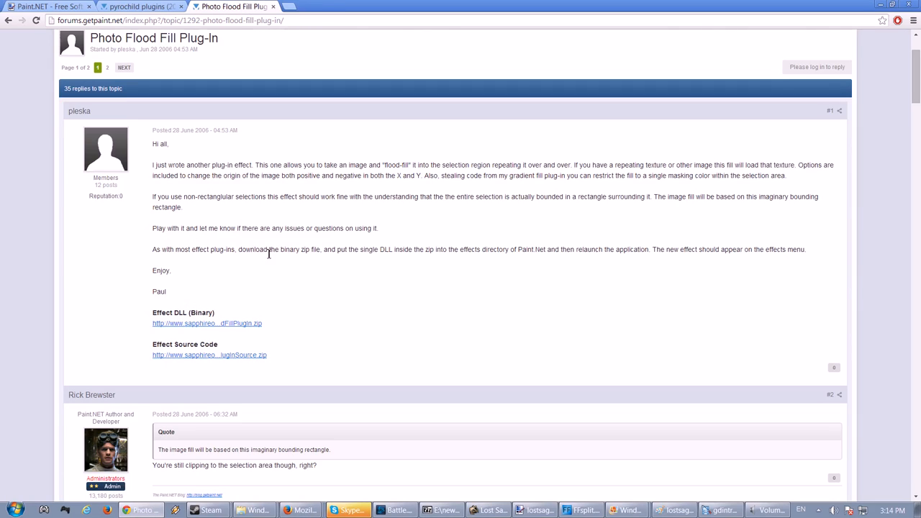
pyautogui.moveTo(305, 250)
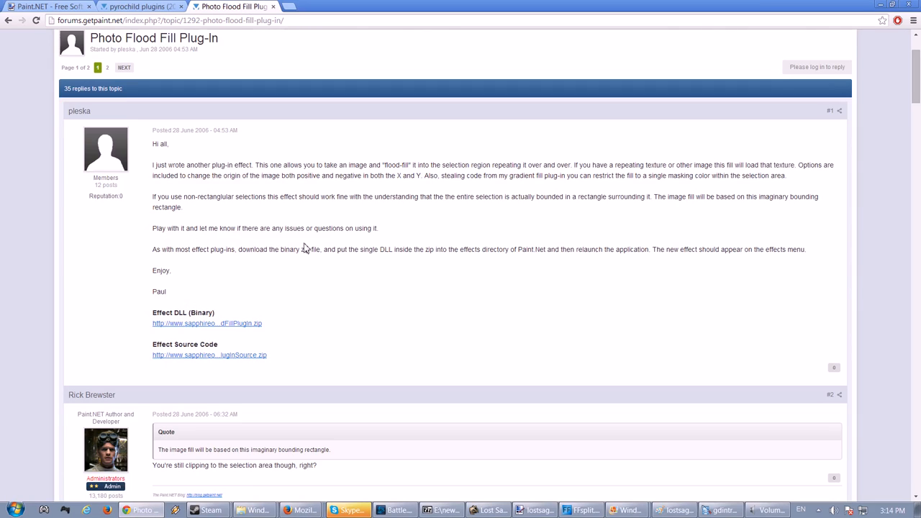
pyautogui.moveTo(353, 262)
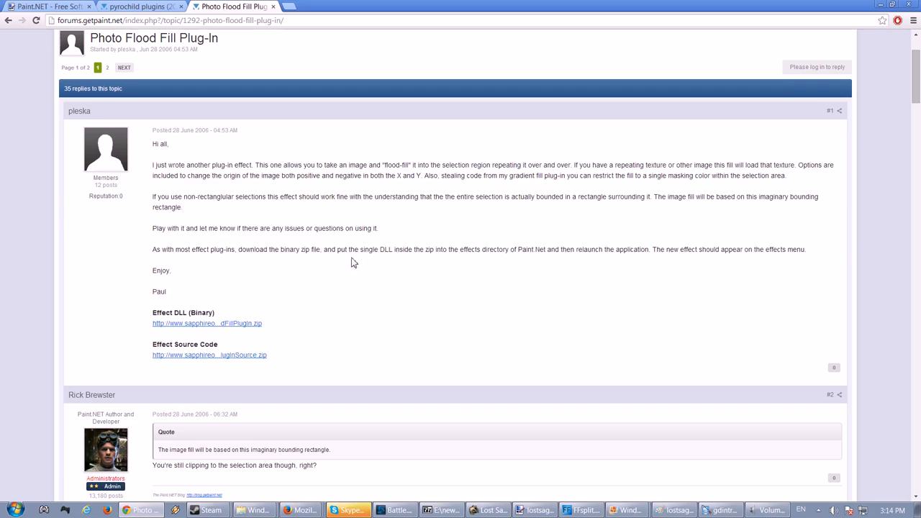
pyautogui.click(540, 509)
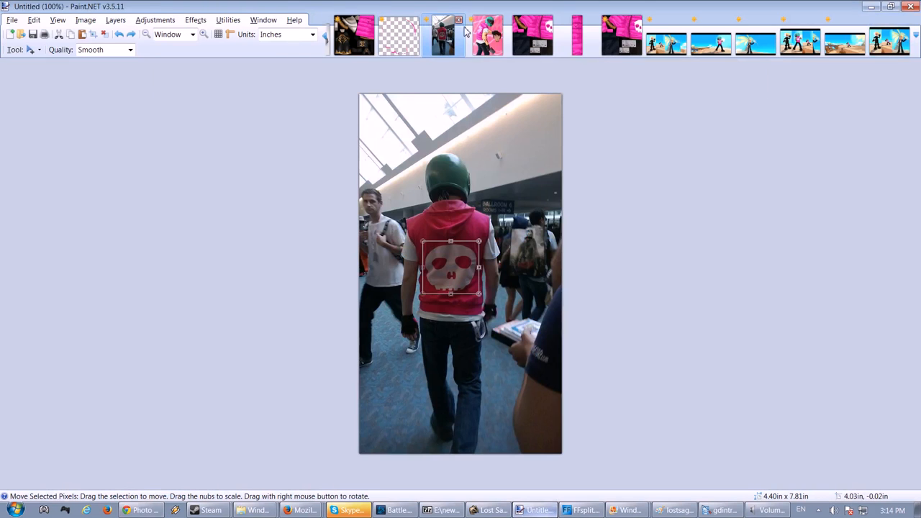
# - Flip from lostsagahalfbutt.jpg through the Epic Wrestling Outfit texture to the pink vest illustration
pyautogui.click(666, 40)
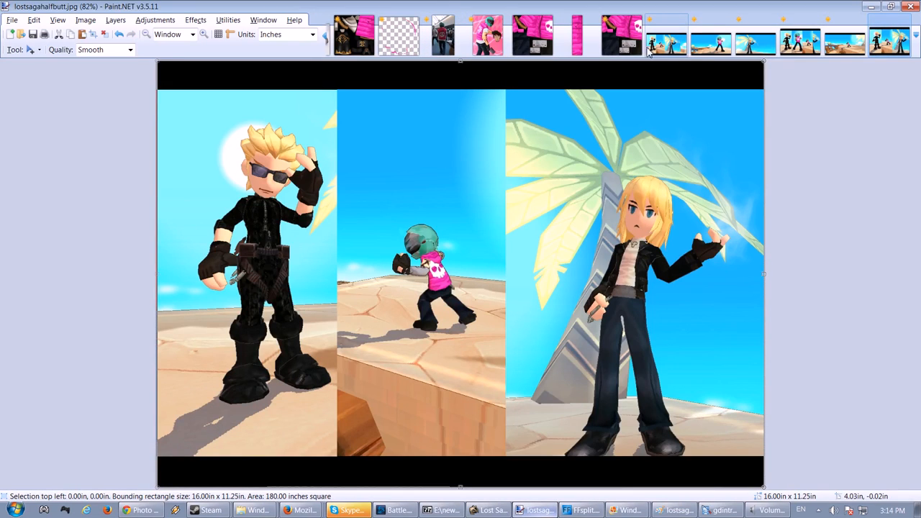
pyautogui.click(541, 36)
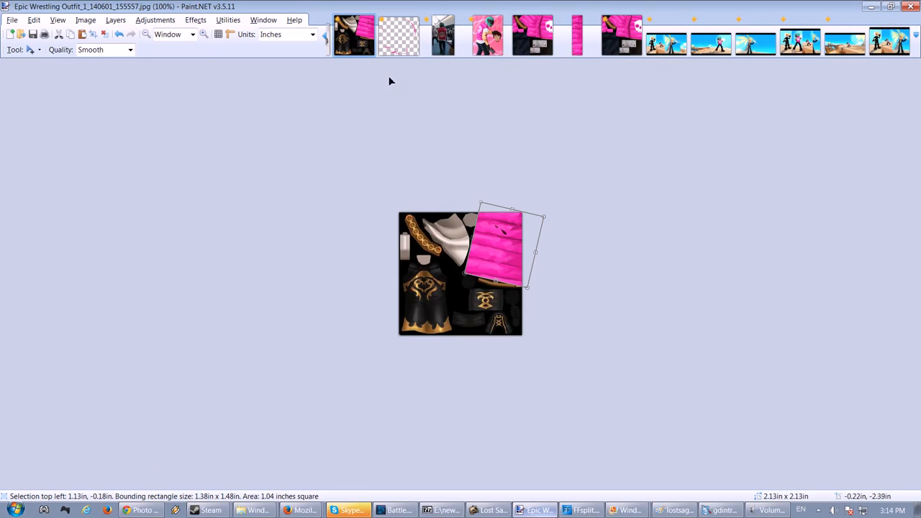
pyautogui.moveTo(581, 84)
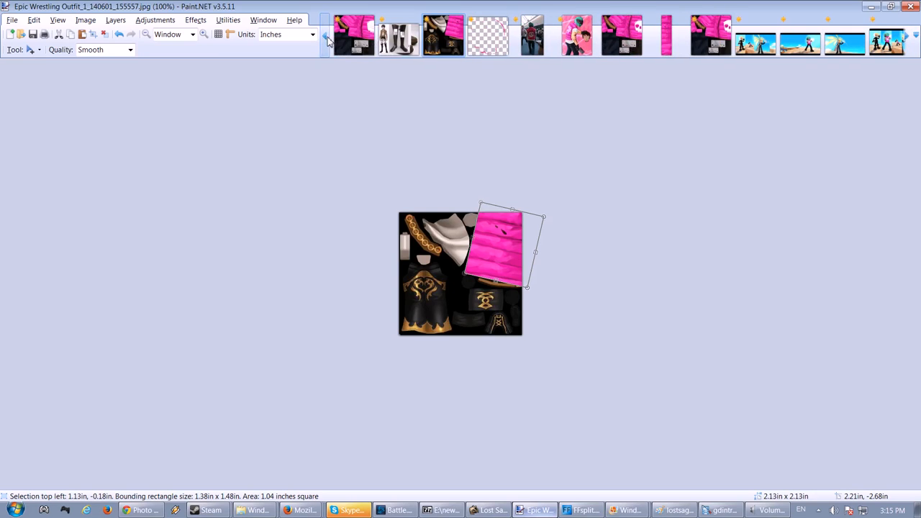
pyautogui.click(386, 38)
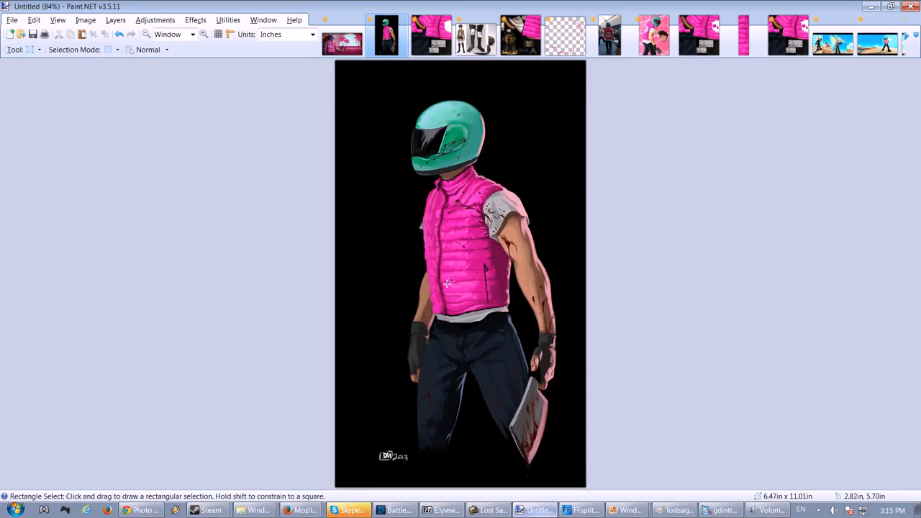
# - Draw a rectangle selection over part of the pink vest illustration
pyautogui.moveTo(451, 220); pyautogui.dragTo(467, 281)
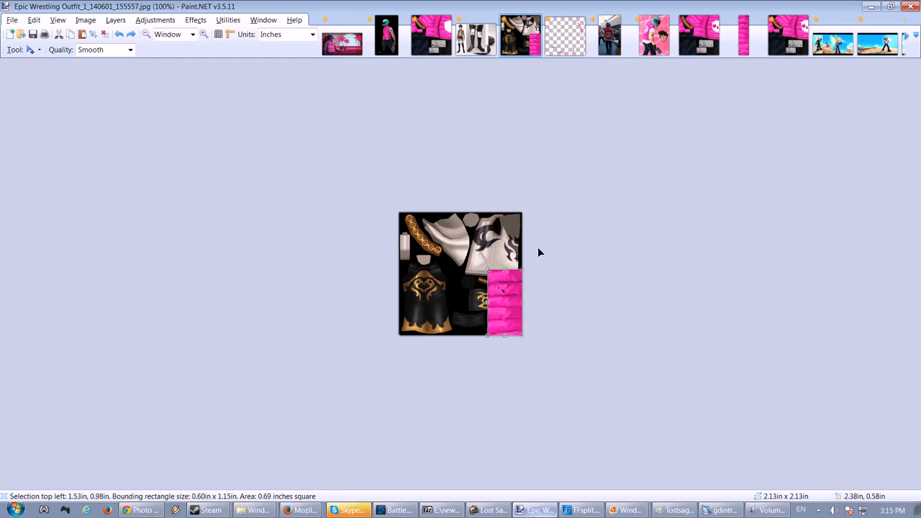
# - Resize the pink vest patch into a narrow strip, then show 1wrestlingedit.jpg
pyautogui.moveTo(503, 303); pyautogui.dragTo(511, 230)
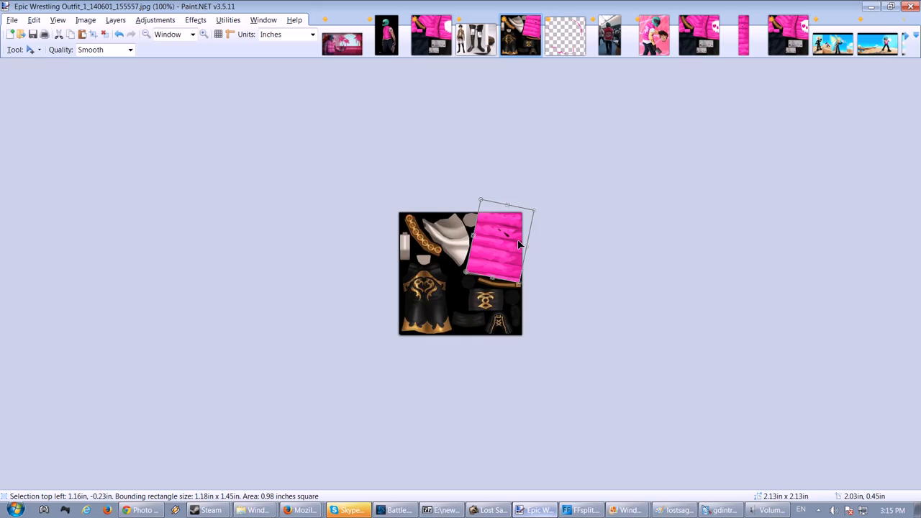
pyautogui.moveTo(517, 132)
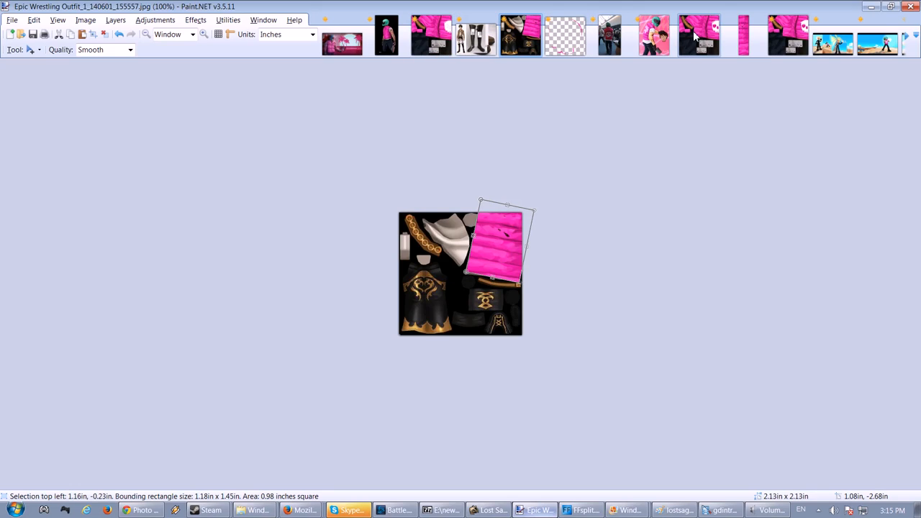
pyautogui.moveTo(601, 99)
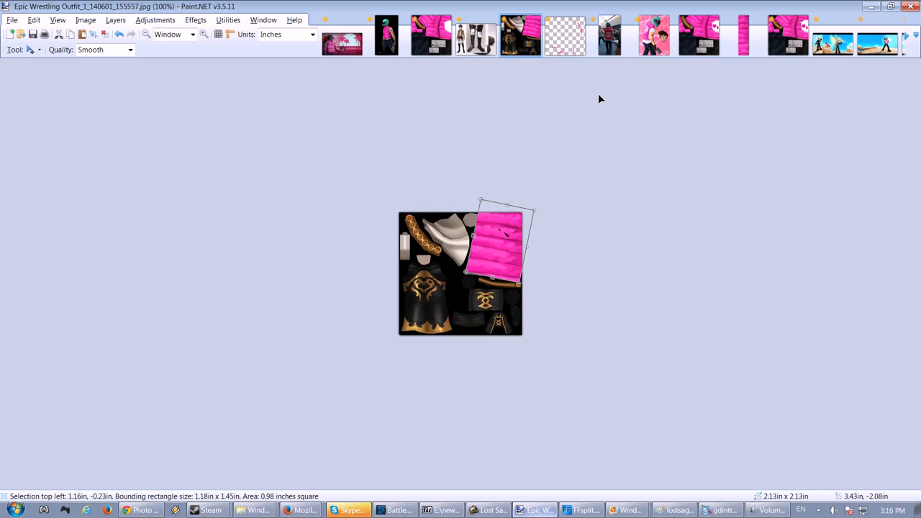
pyautogui.click(427, 37)
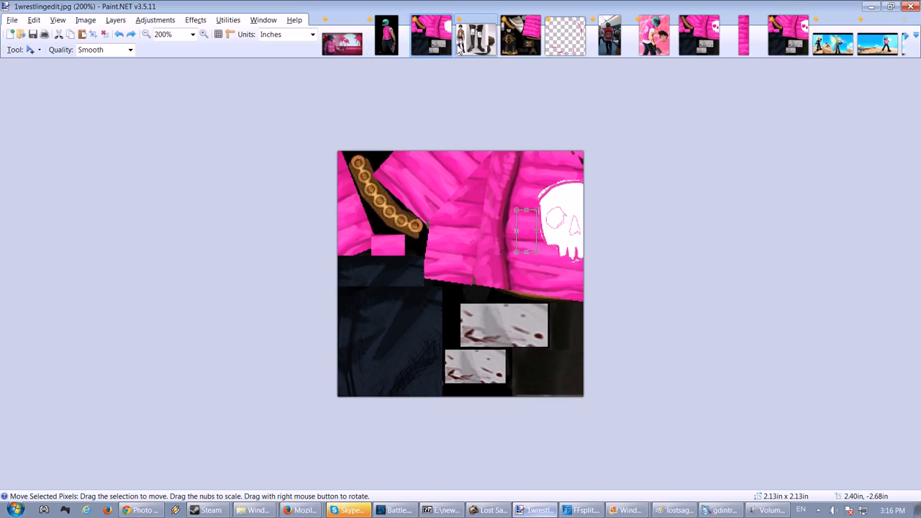
# - Recheck the reference drawing and Epic Wrestling Outfit, then open the pink-eyed 1wrestlingedit.jpg copy
pyautogui.click(341, 37)
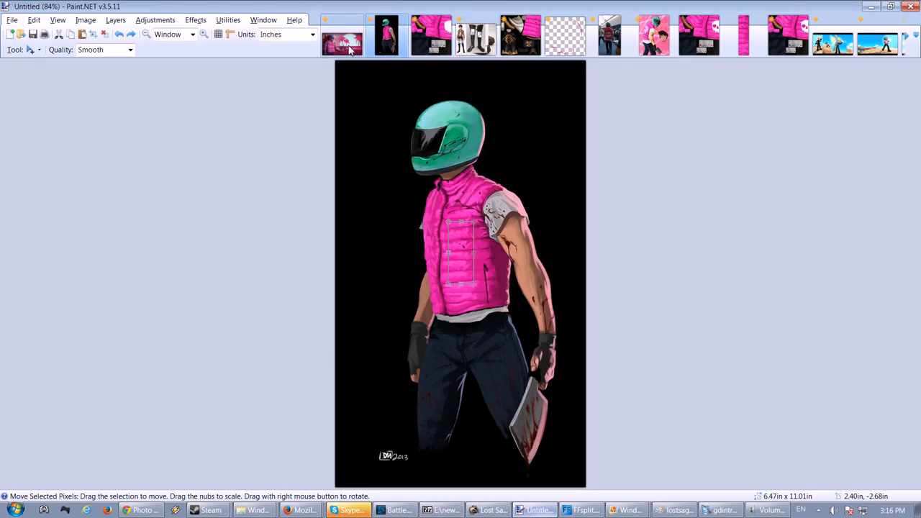
pyautogui.click(517, 36)
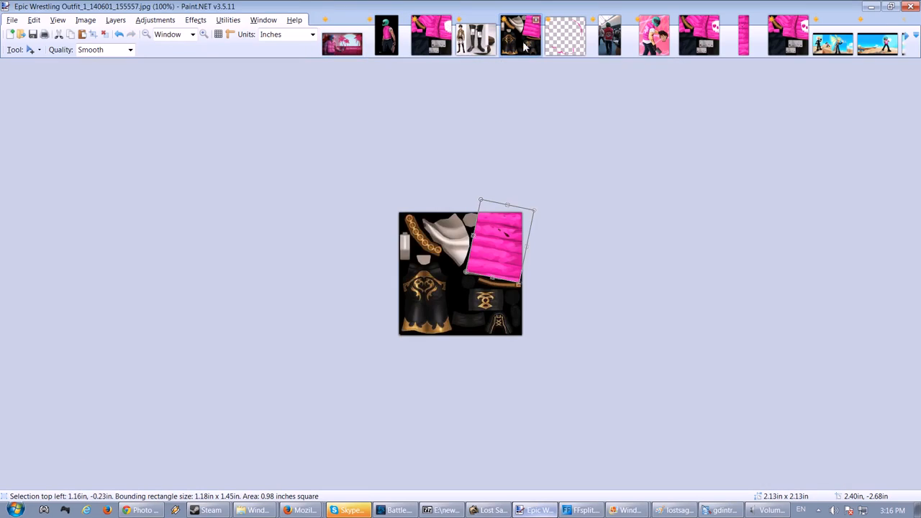
pyautogui.click(472, 39)
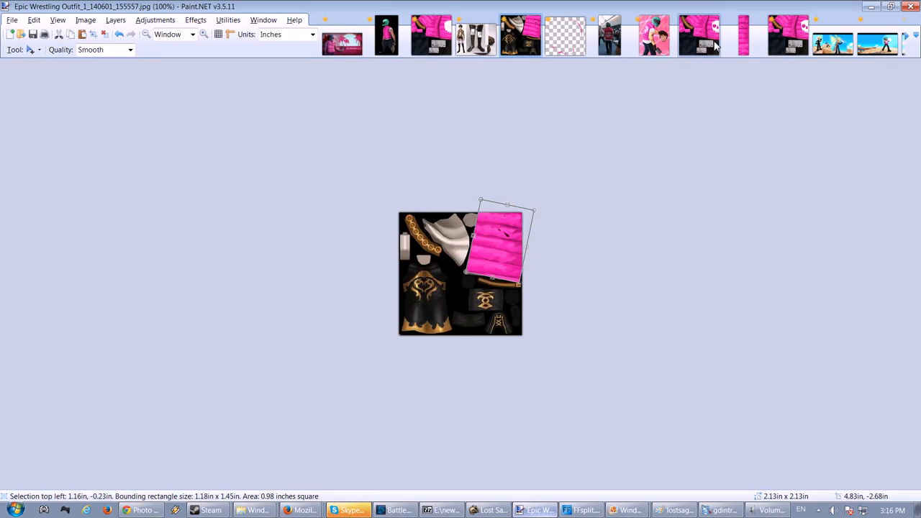
pyautogui.click(743, 36)
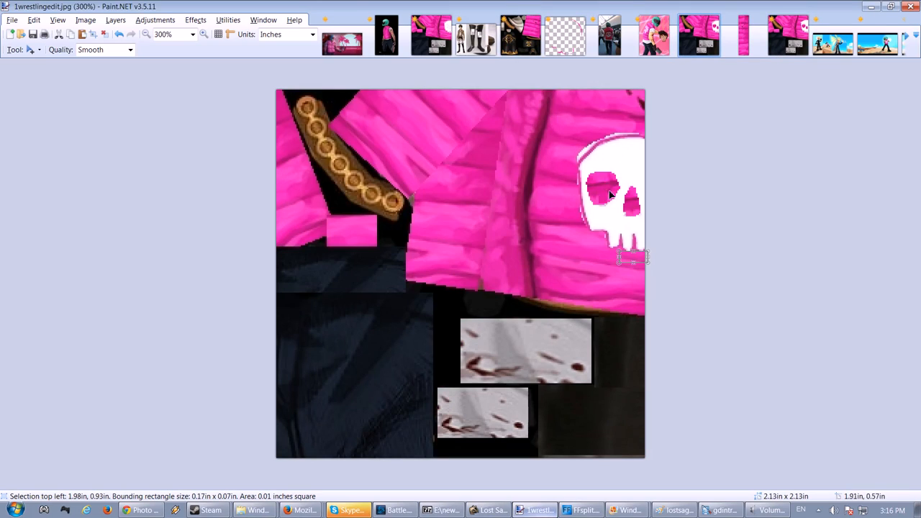
pyautogui.moveTo(19, 119)
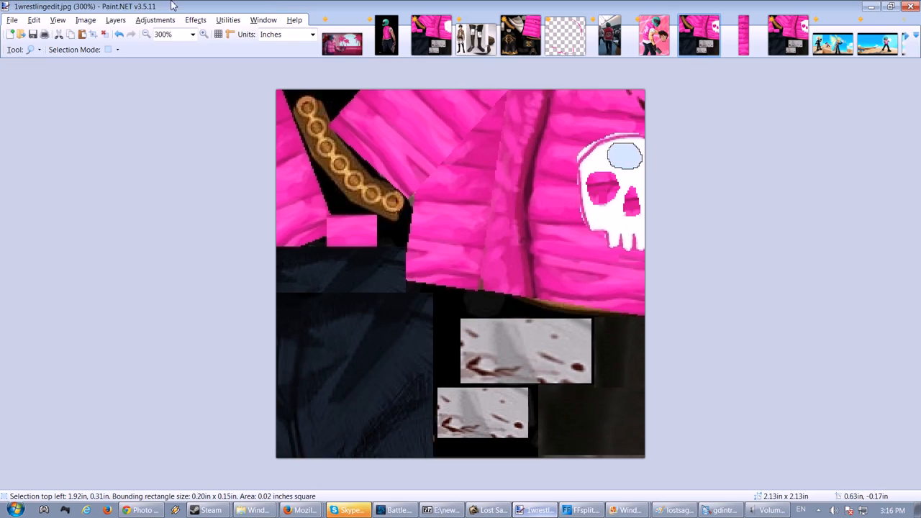
# - Launch Photo Flood Fill using 1piece.png from Desktop > Original Lost Saga Gear texture
pyautogui.click(194, 19)
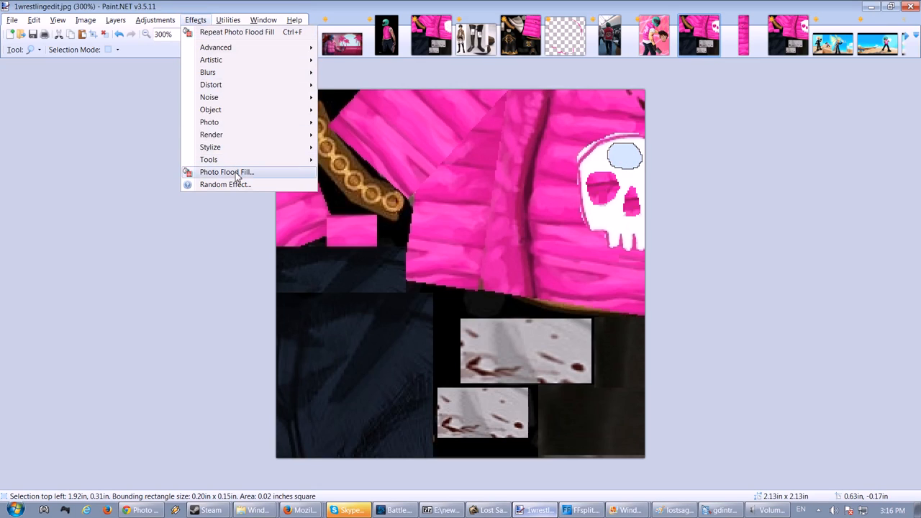
pyautogui.click(226, 172)
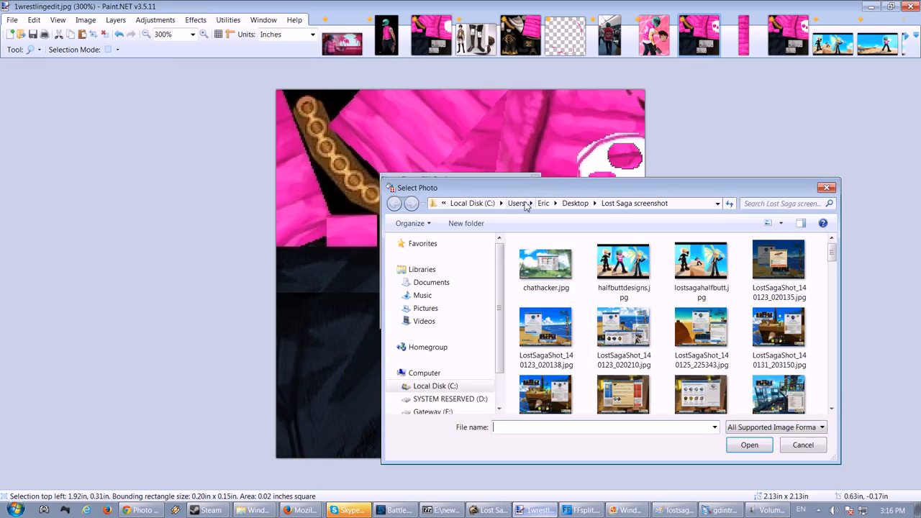
pyautogui.doubleClick(545, 262)
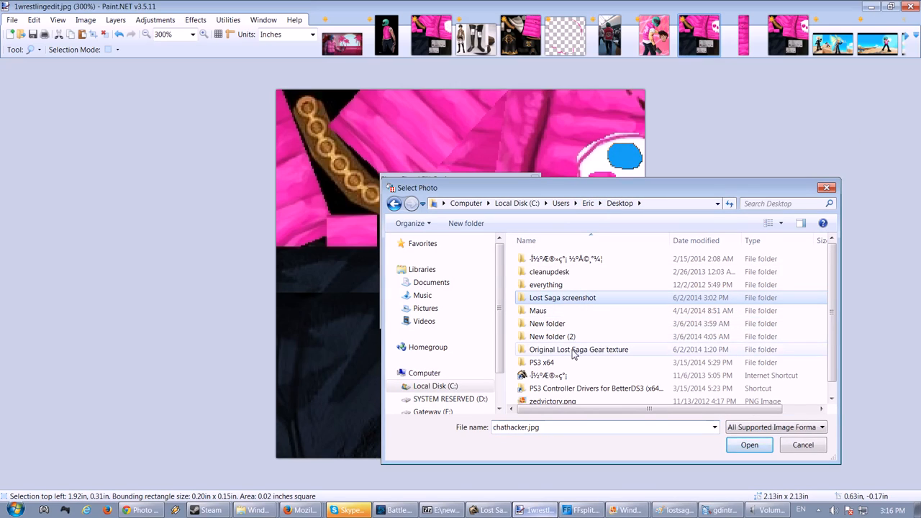
pyautogui.doubleClick(579, 349)
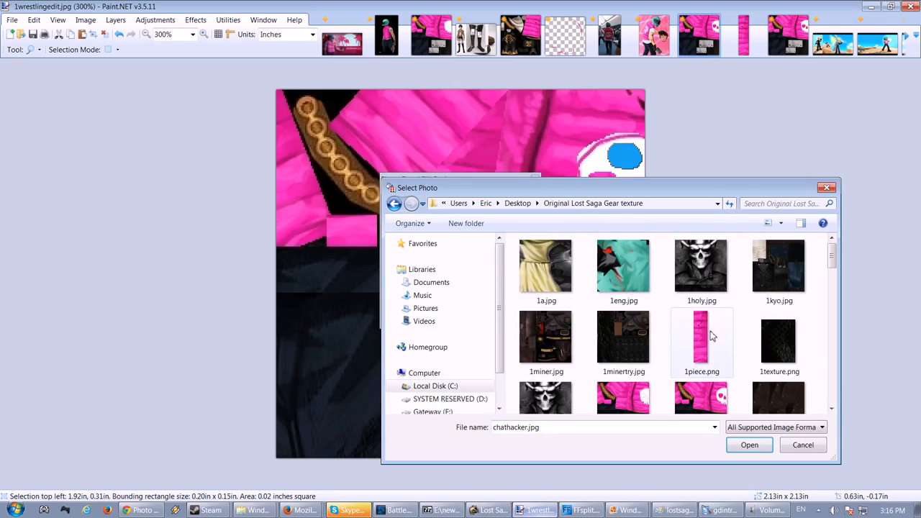
pyautogui.click(700, 342)
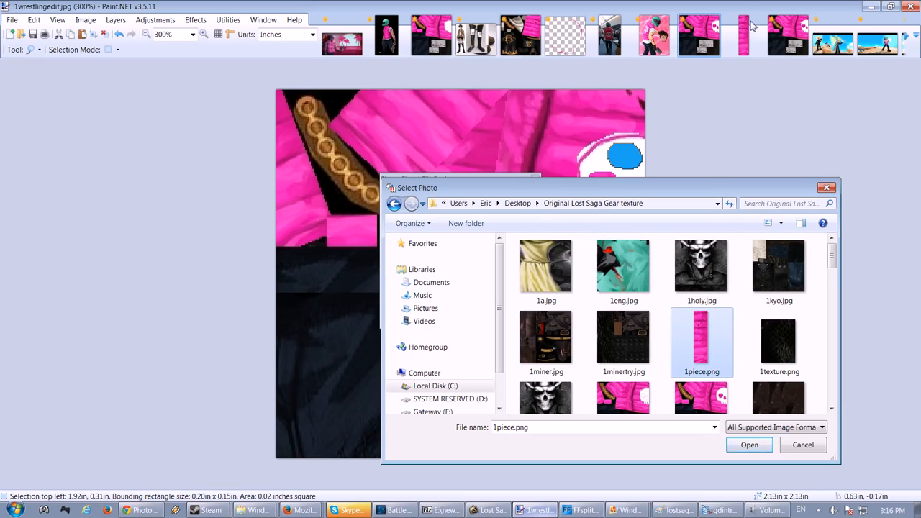
pyautogui.click(749, 445)
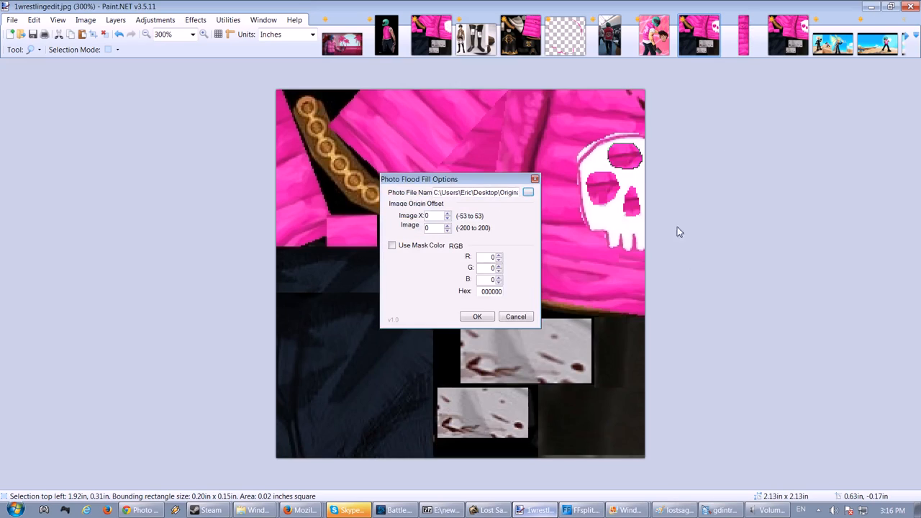
pyautogui.moveTo(559, 218)
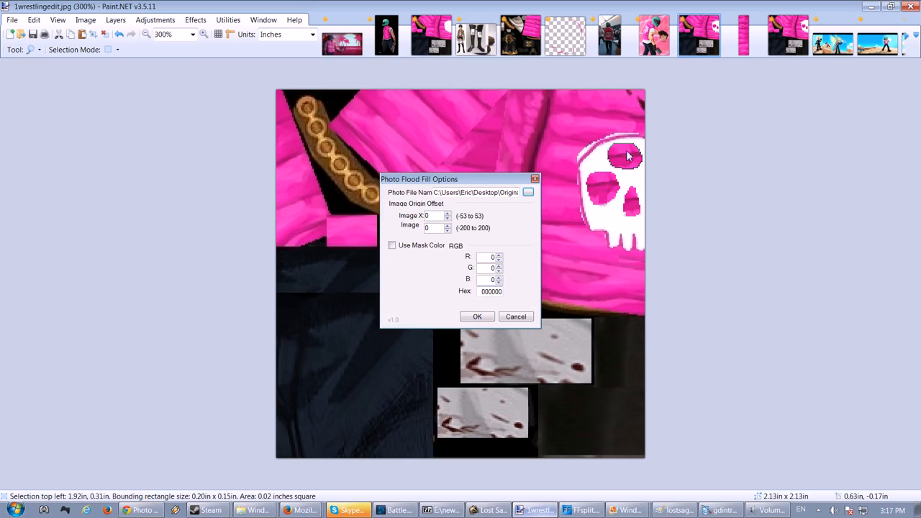
pyautogui.moveTo(561, 199)
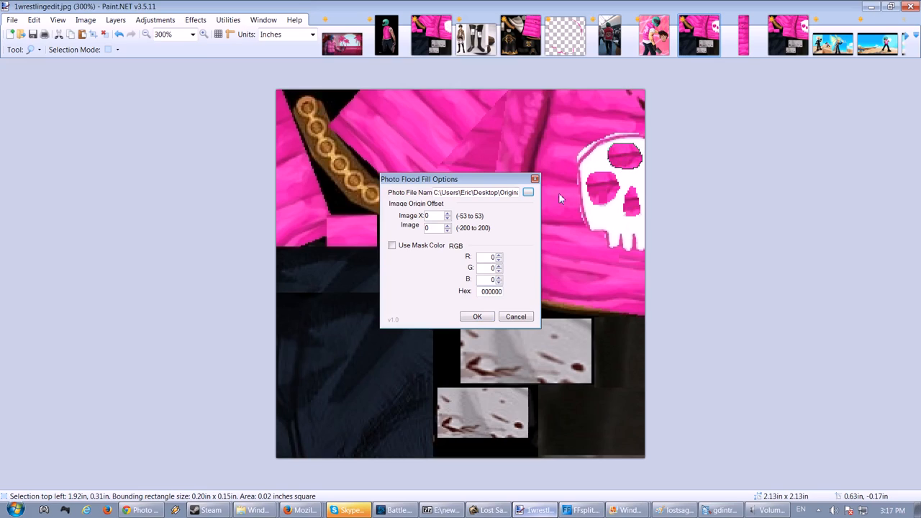
pyautogui.moveTo(590, 158)
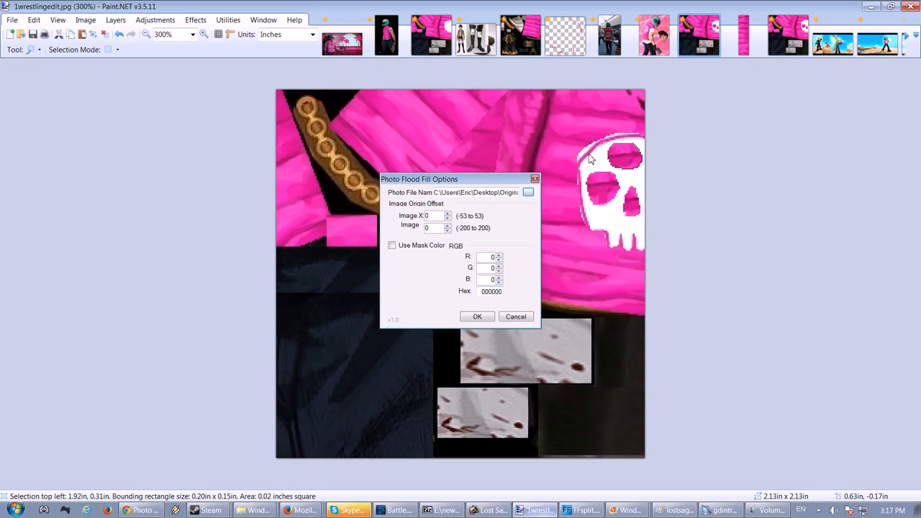
pyautogui.moveTo(597, 155)
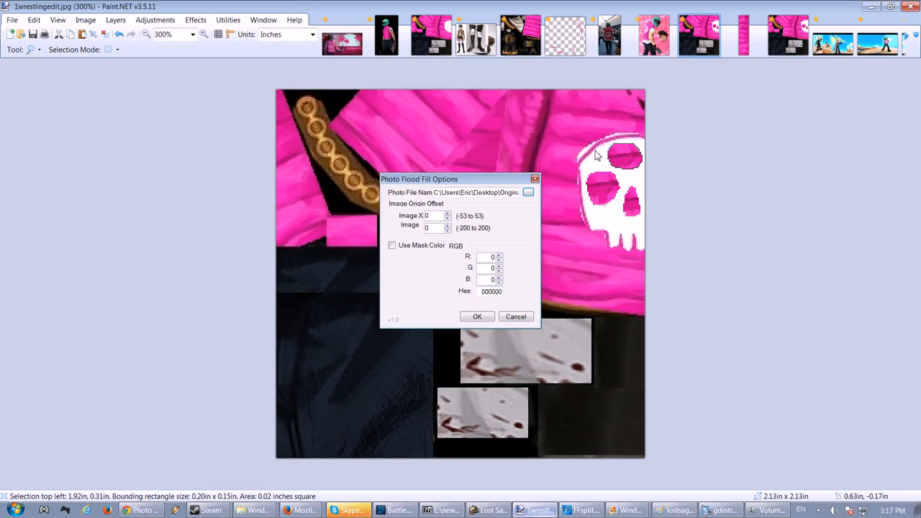
pyautogui.moveTo(633, 174)
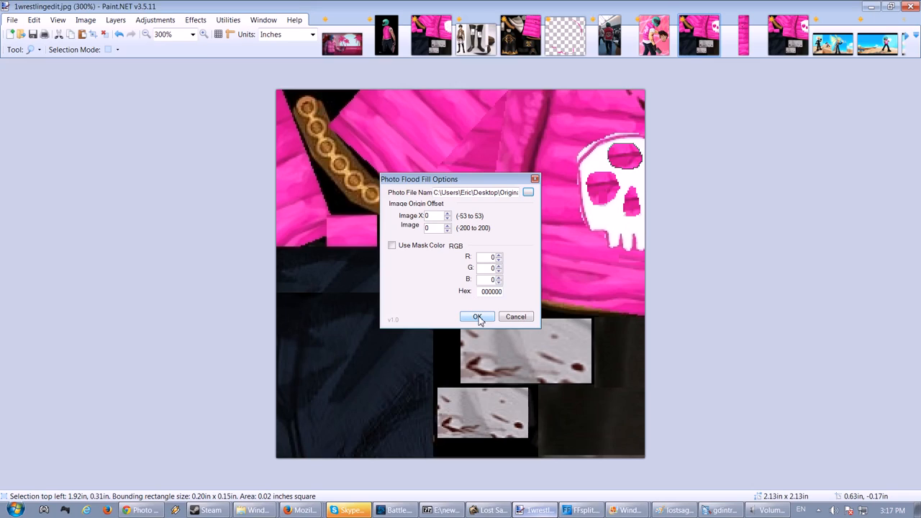
# - Confirm the pink Photo Flood Fill on the skull's left eye hole
pyautogui.click(477, 316)
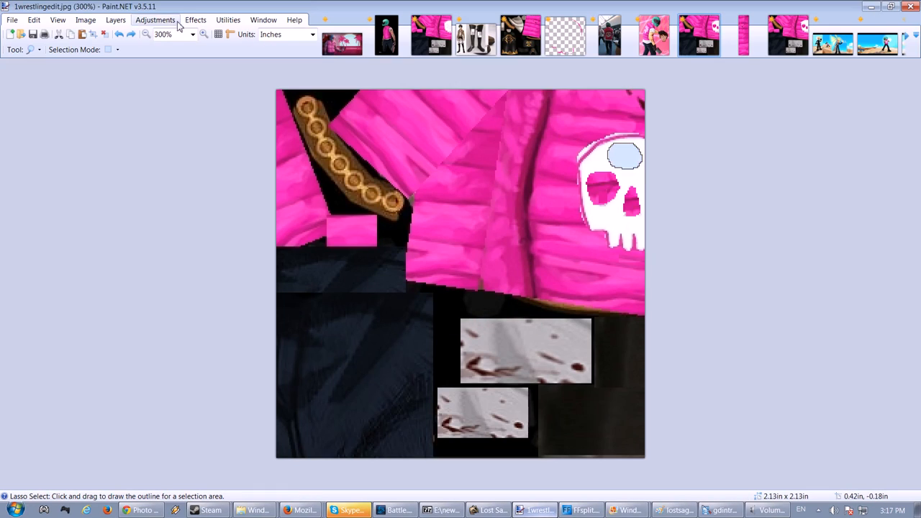
# - Browse the Effects and Image menus, then dismiss them without choosing anything
pyautogui.click(195, 20)
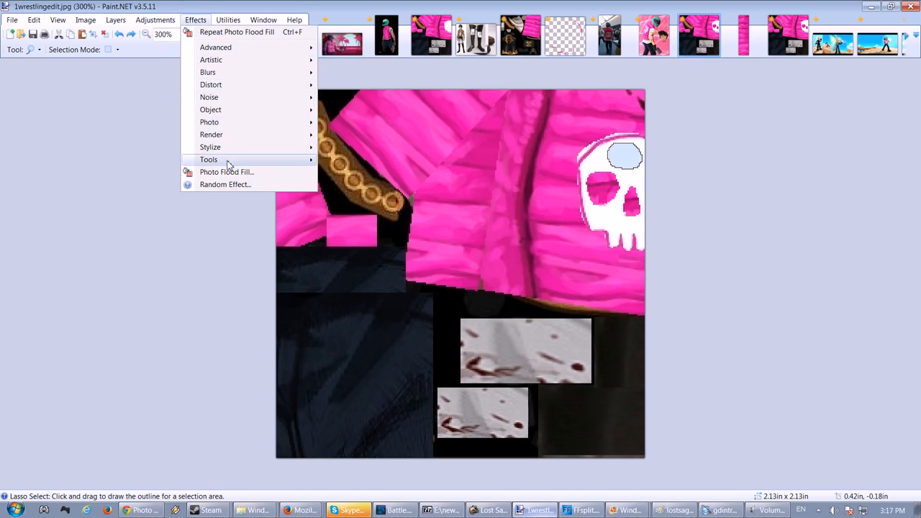
pyautogui.moveTo(235, 152)
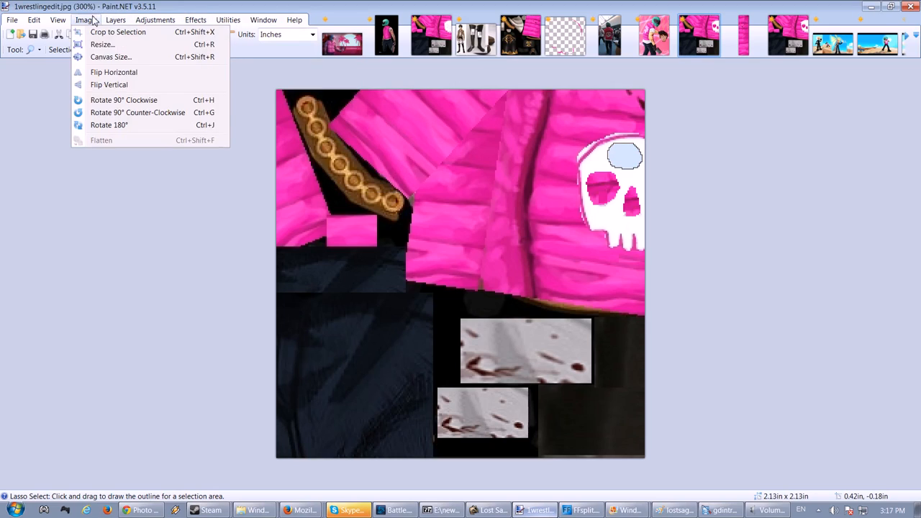
pyautogui.click(216, 9)
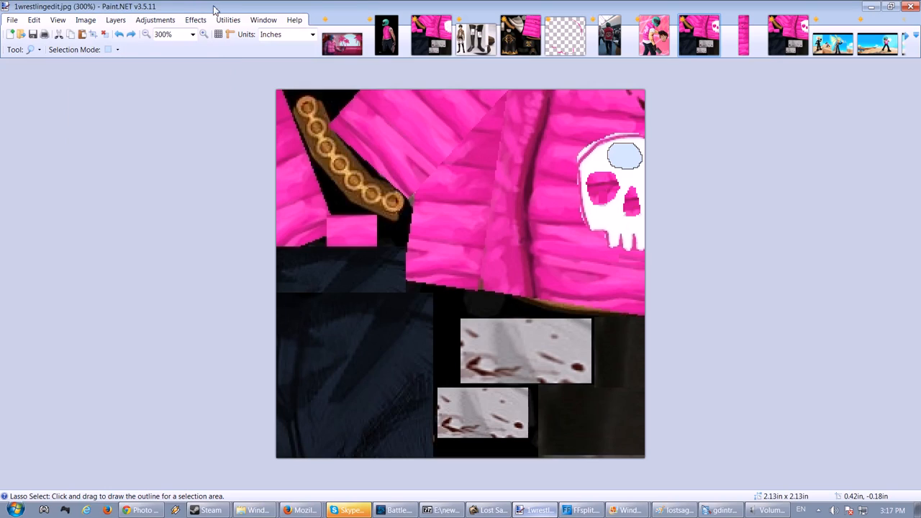
pyautogui.moveTo(508, 186)
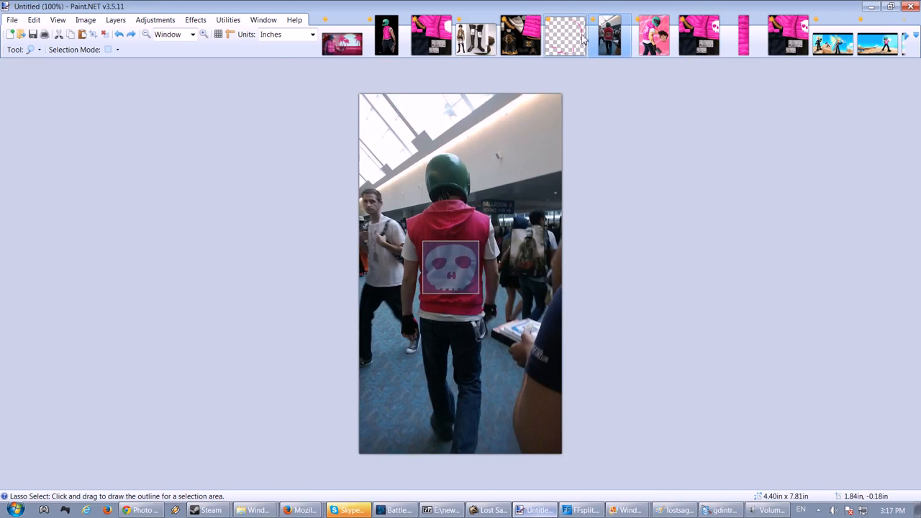
# - View the boots reference image, then switch back to 1wrestlingedit.jpg skull vest texture
pyautogui.click(471, 37)
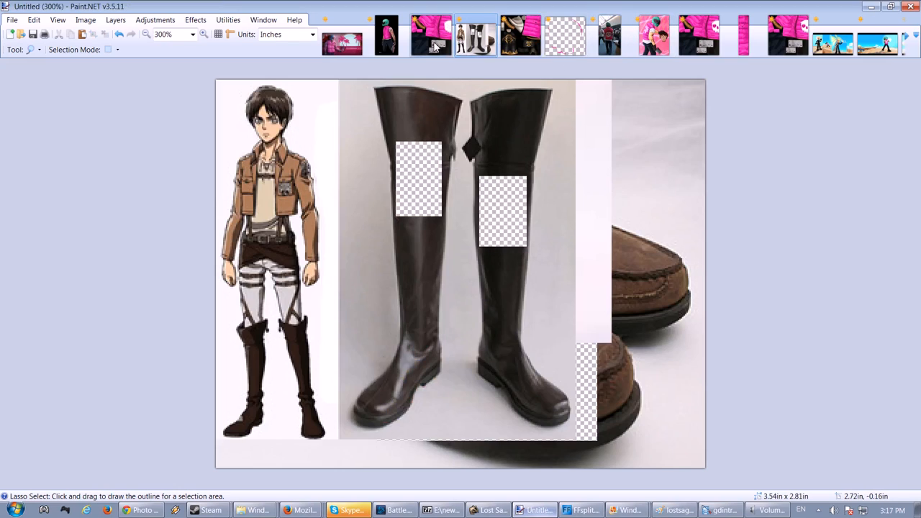
pyautogui.click(427, 37)
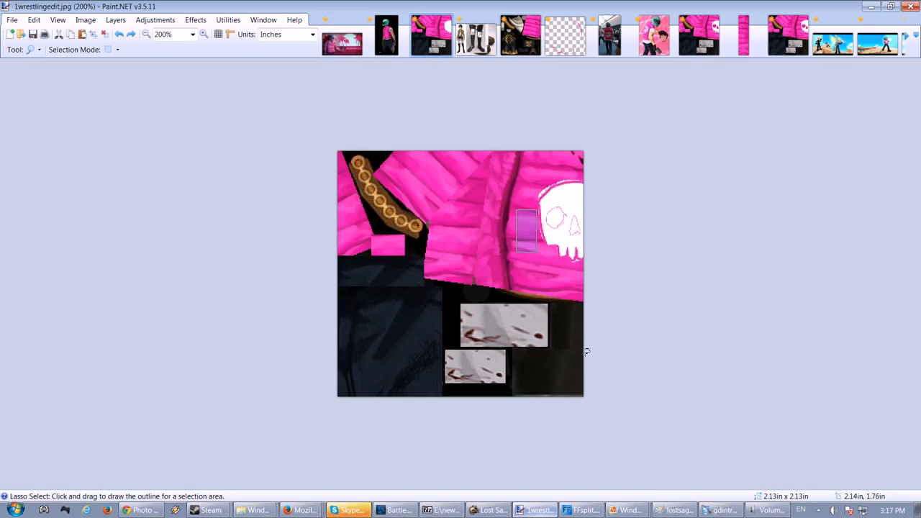
pyautogui.moveTo(699, 314)
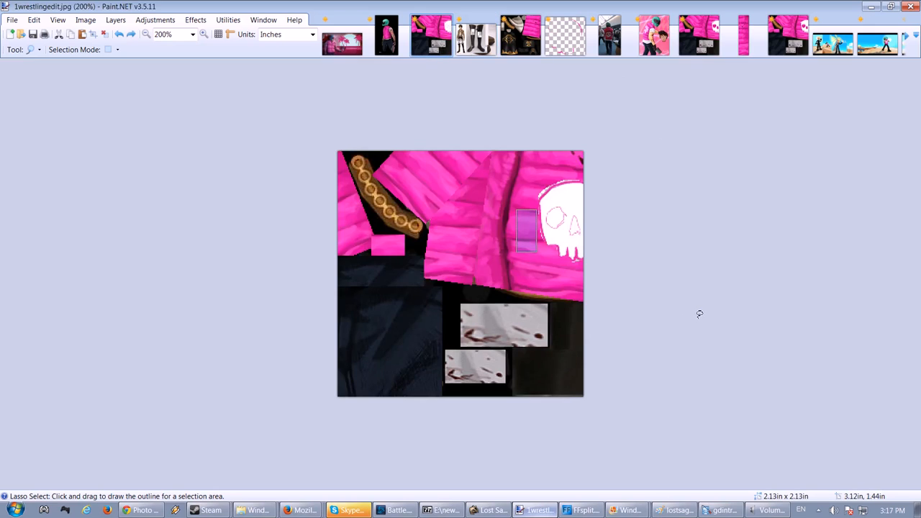